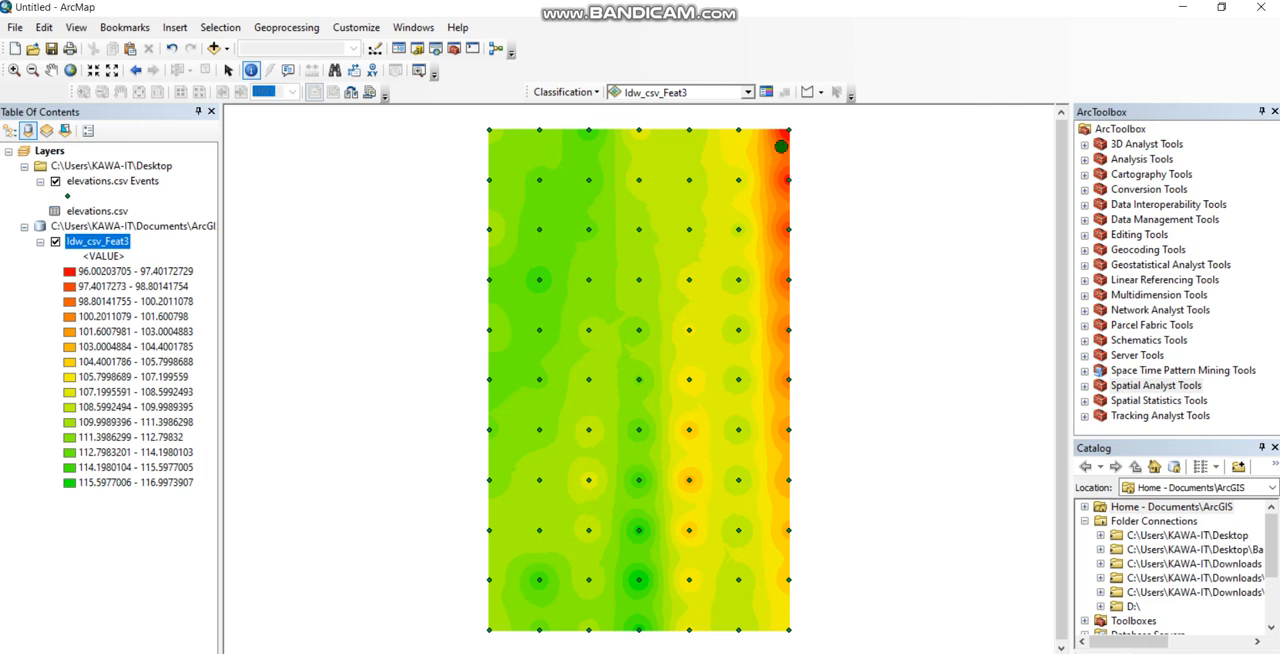
Expand the Spatial Analyst Tools toolset in ArcToolbox
left_click(781, 146)
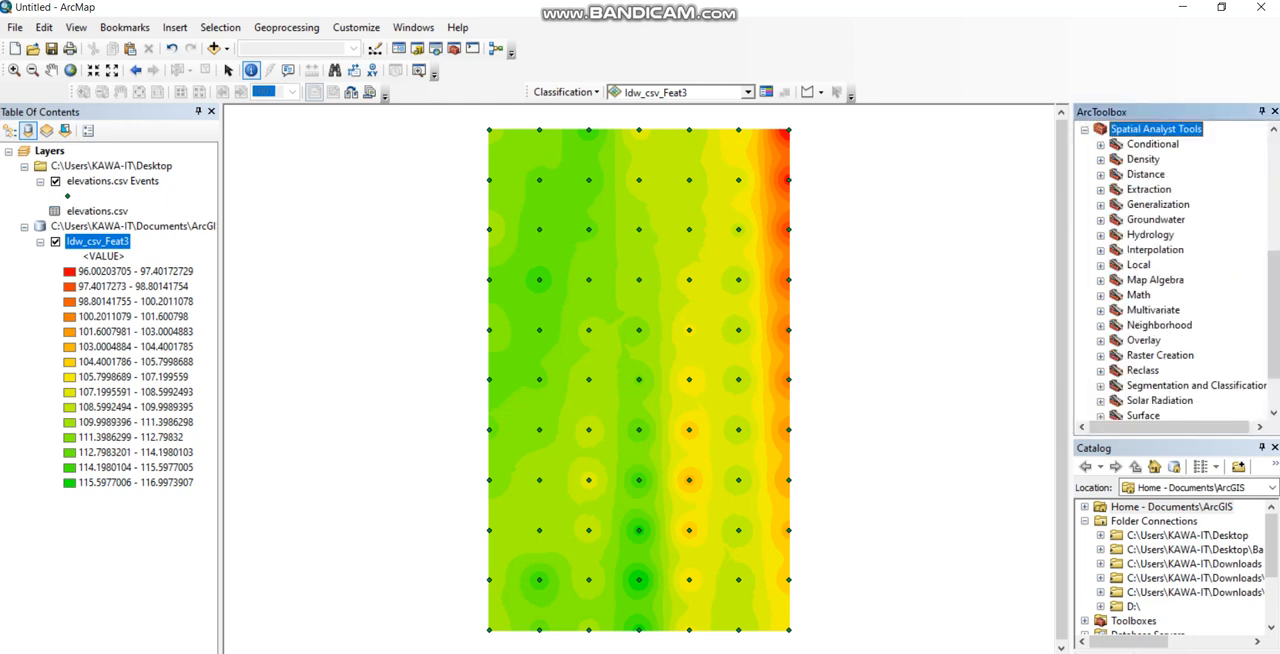
Create a constant raster of value 108 with its output extent matched to an existing layer
left_click(1100, 355)
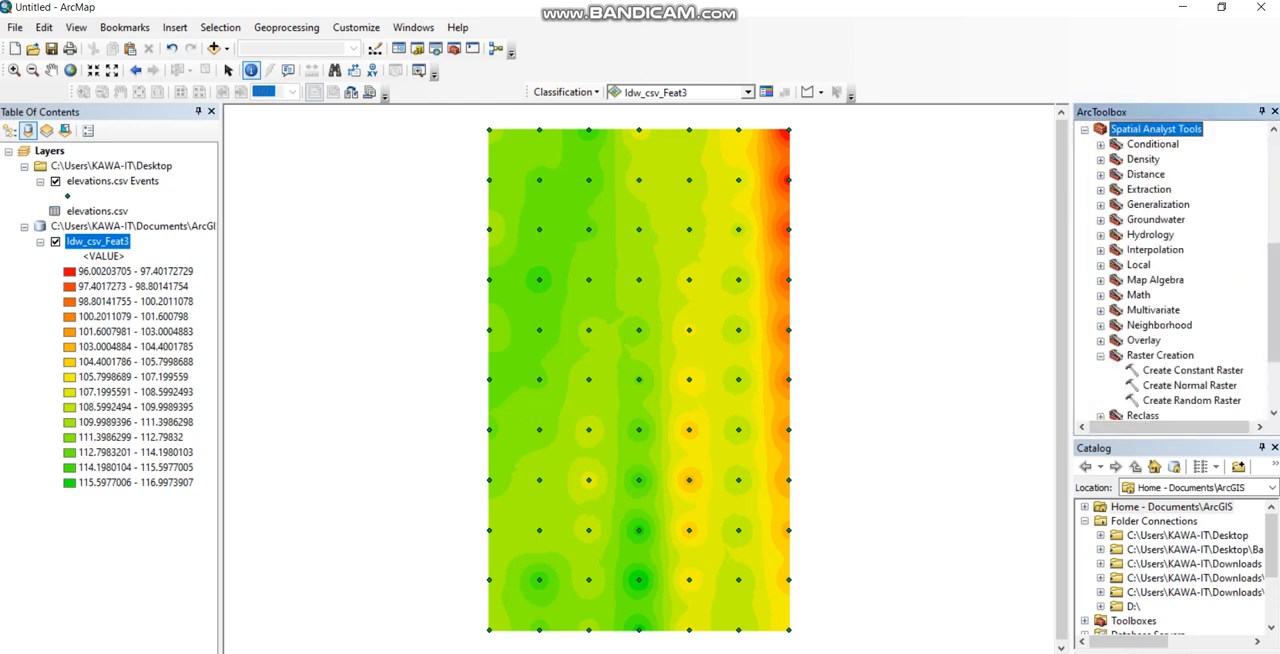
double_click(1192, 370)
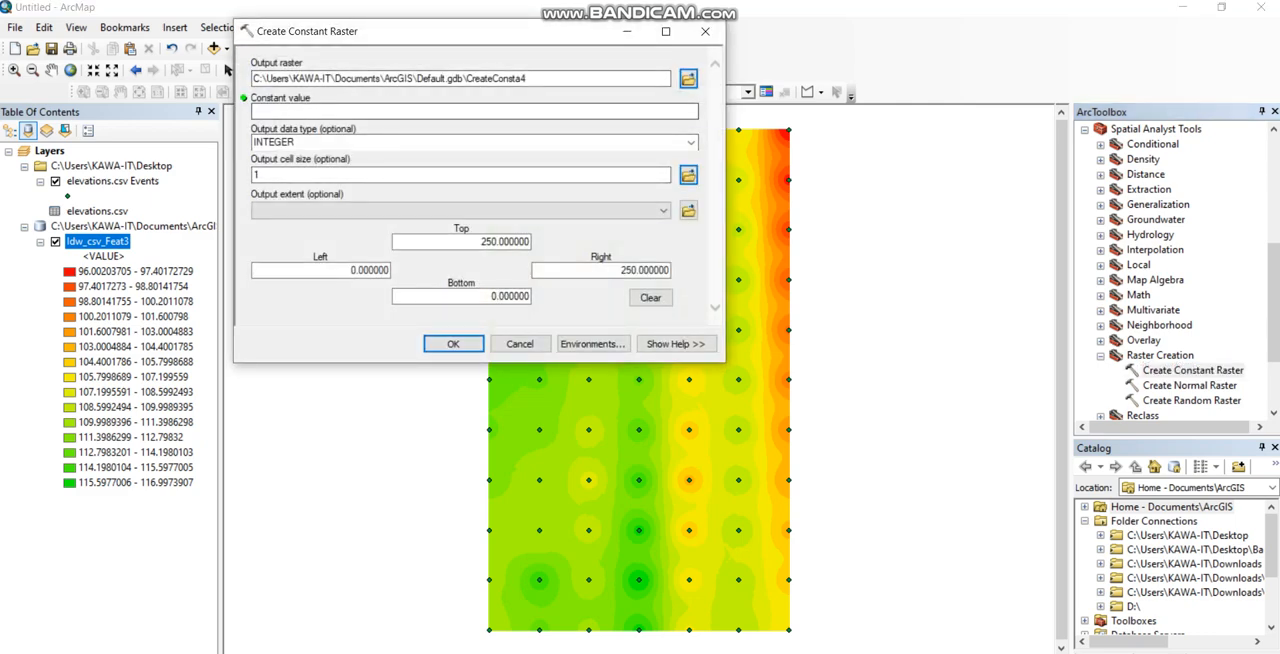
left_click(473, 110)
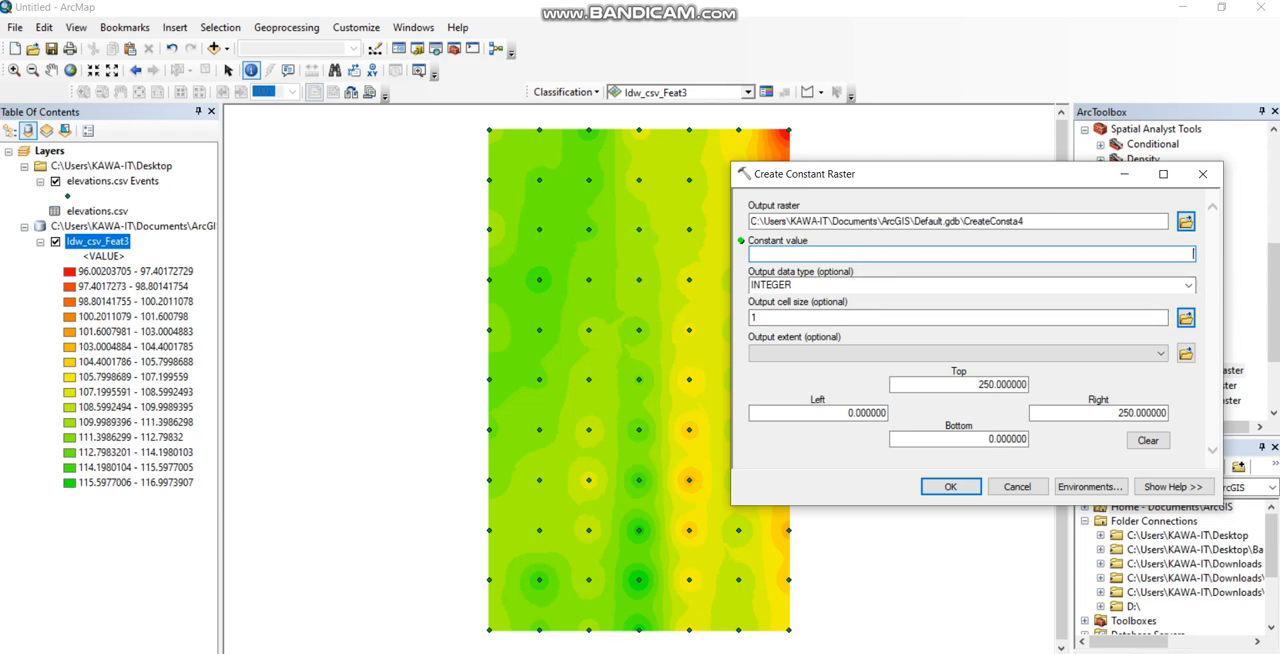
type("108")
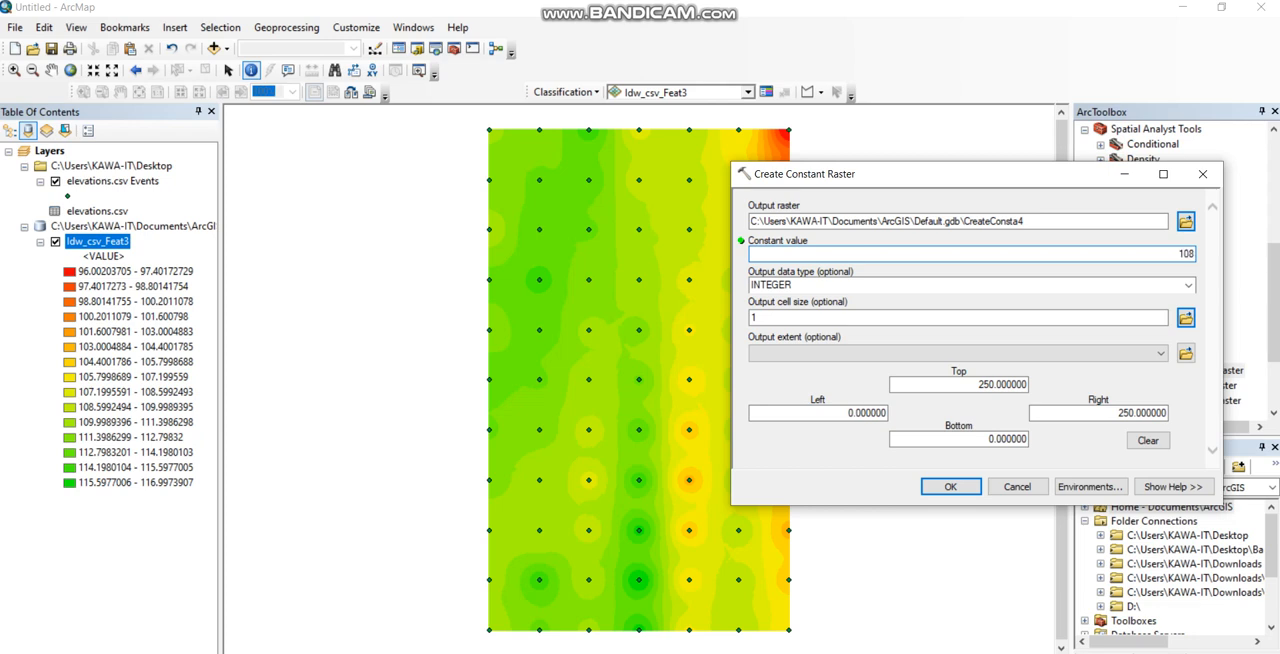
left_click(955, 352)
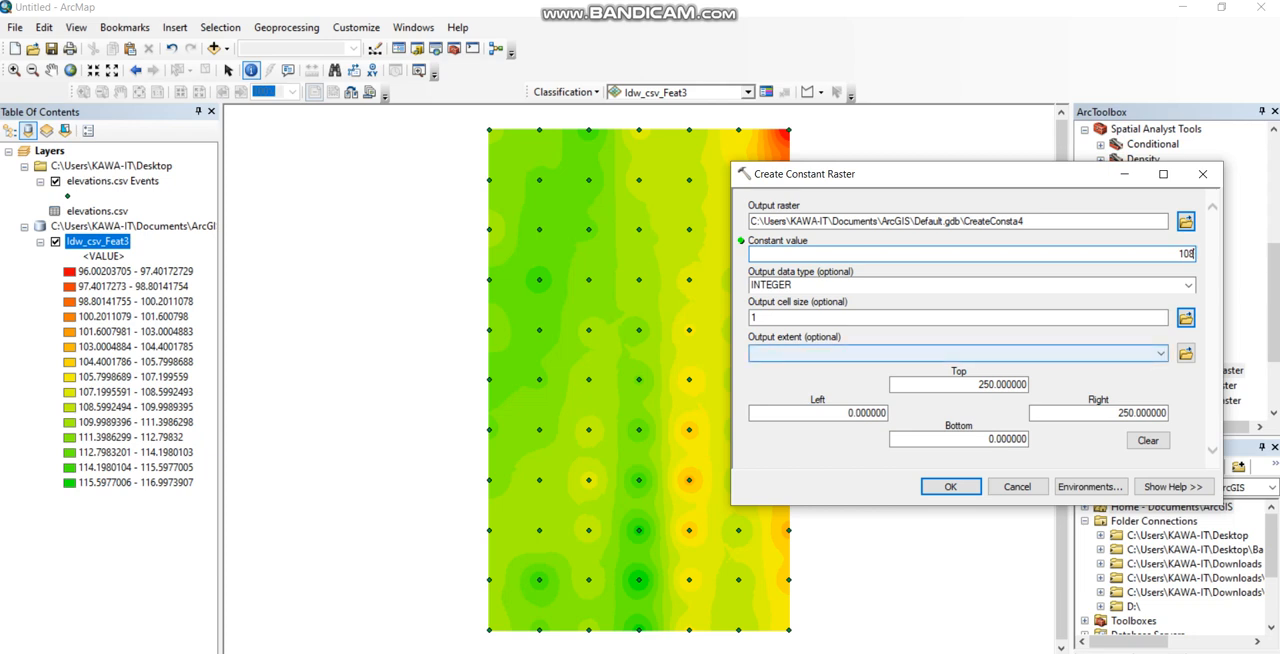
left_click(1160, 353)
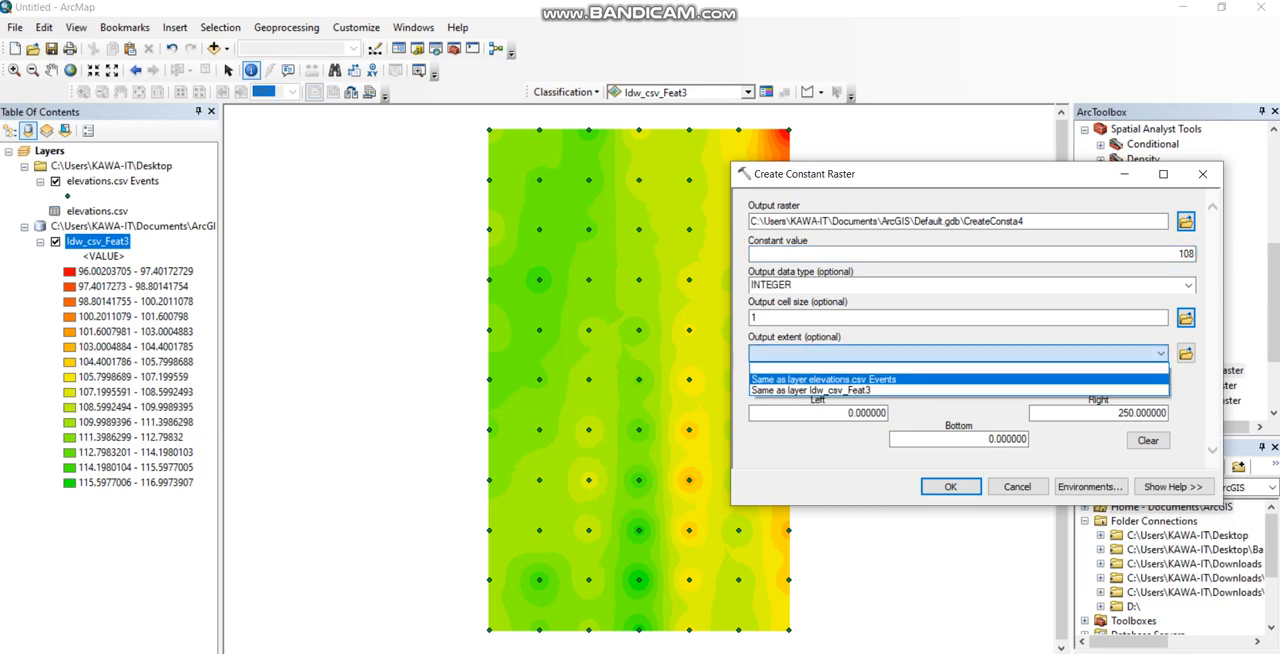
left_click(822, 378)
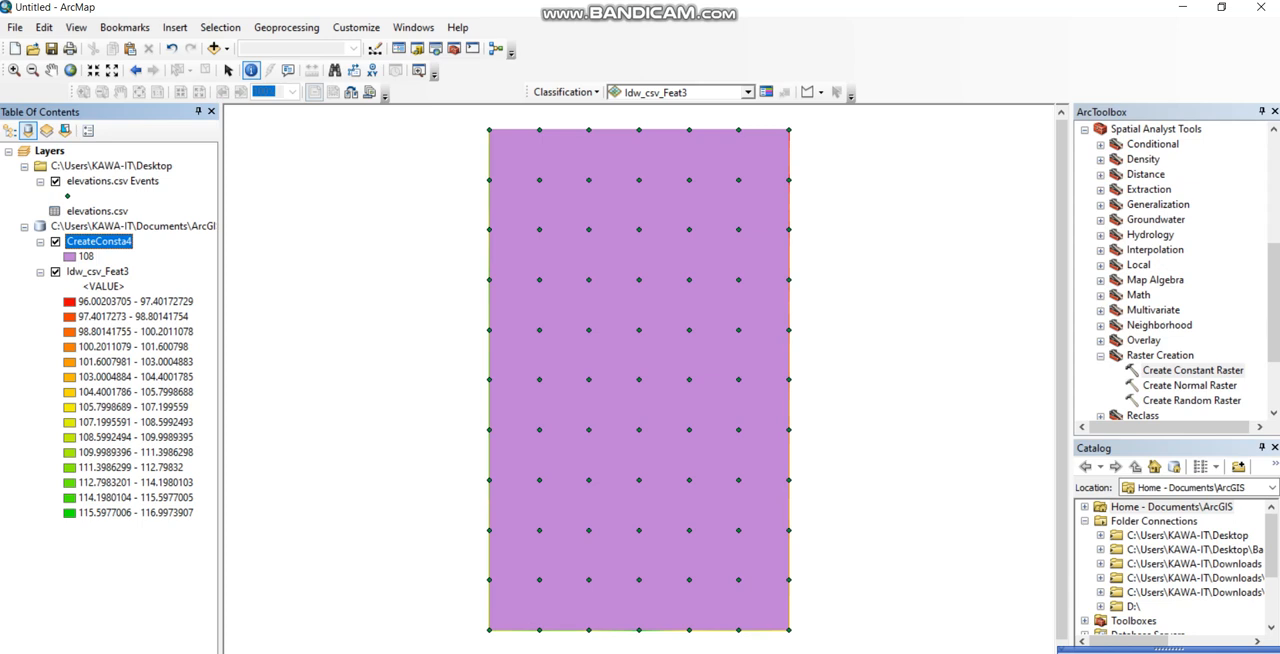
Identify the CreateConsta4 raster to confirm its cell value is 108, then close Identify
left_click(711, 238)
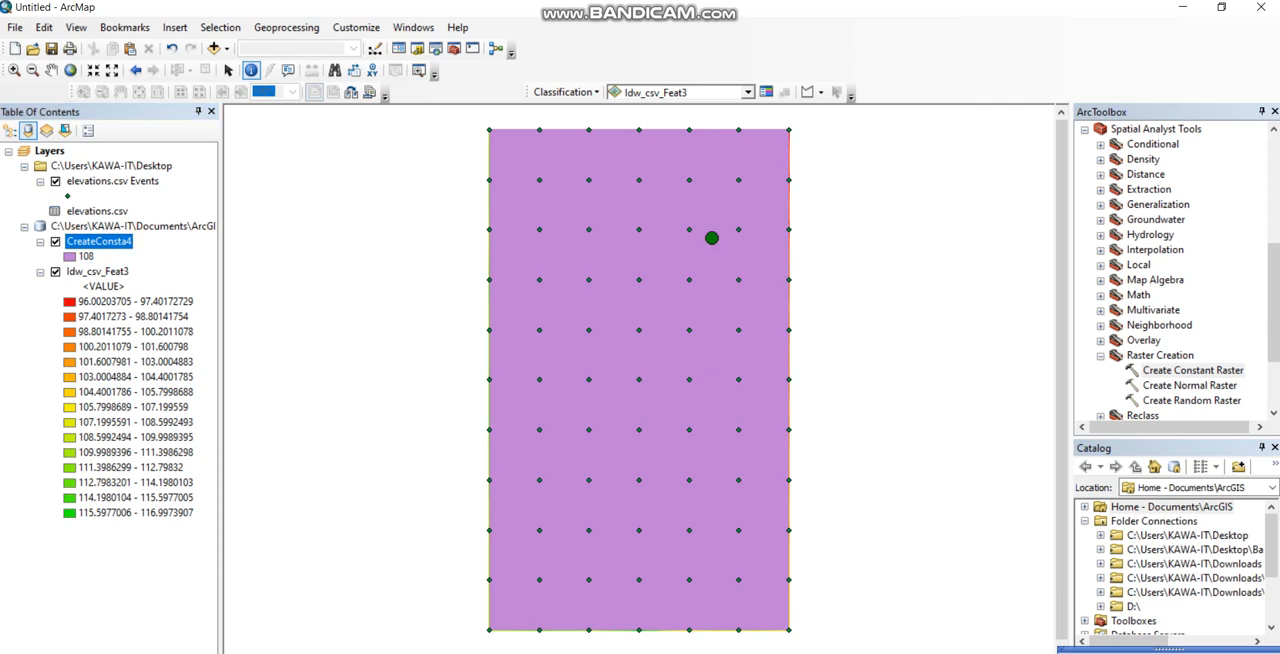
left_click(711, 238)
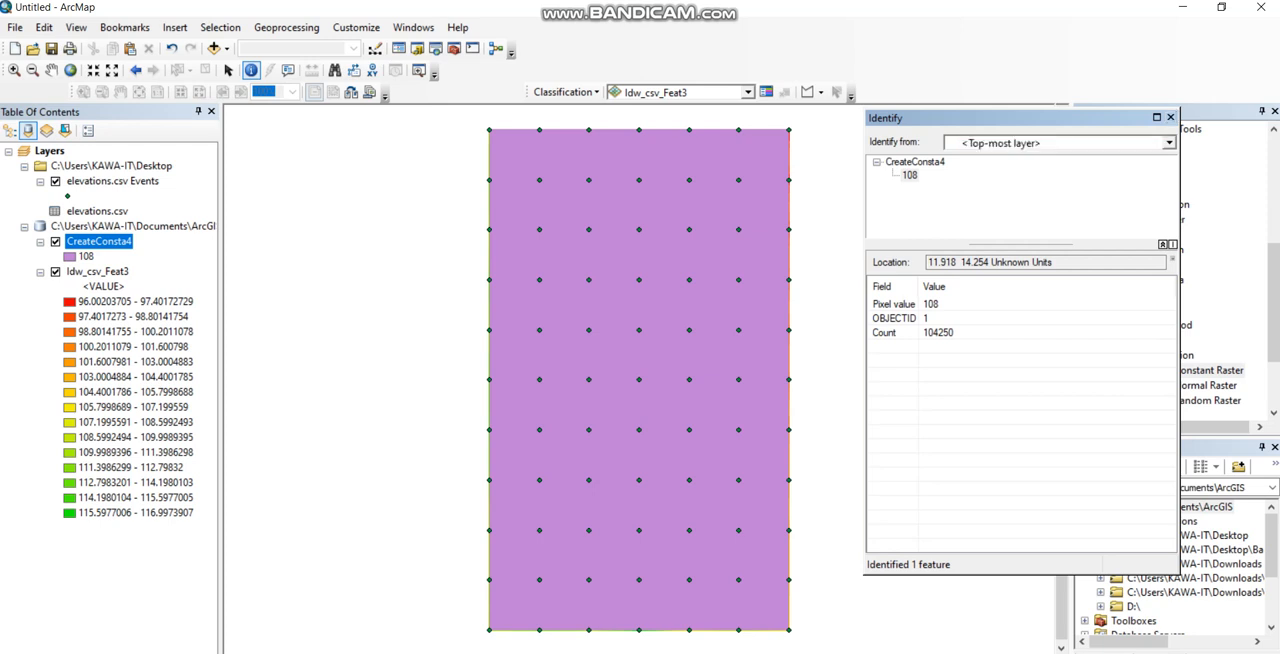
left_click(1169, 117)
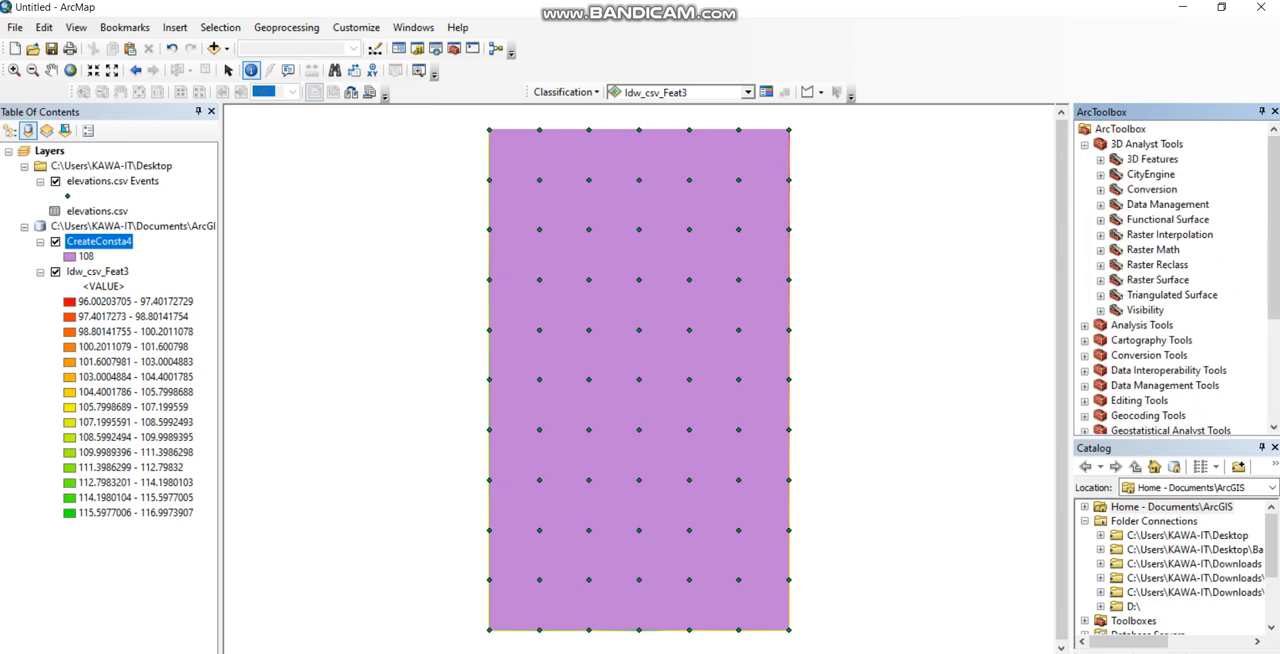
Run Cut Fill with before surface Idw_csv_Feat3 and after surface CreateConsta4
left_click(1099, 279)
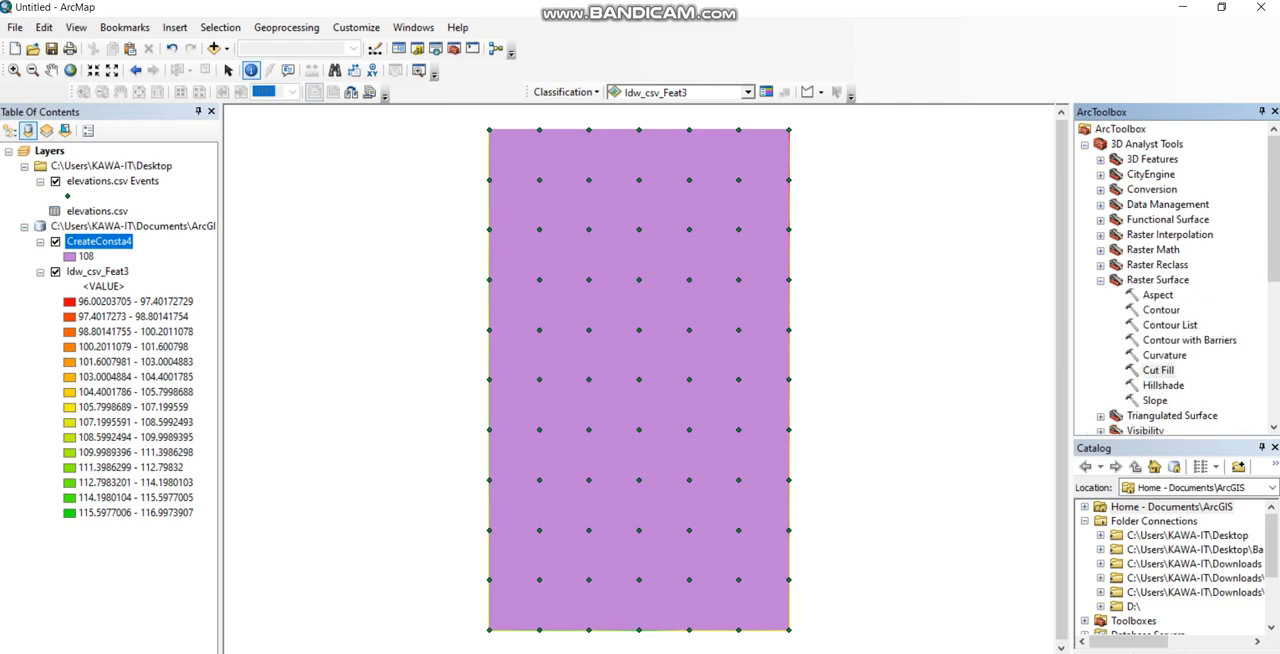
double_click(1157, 369)
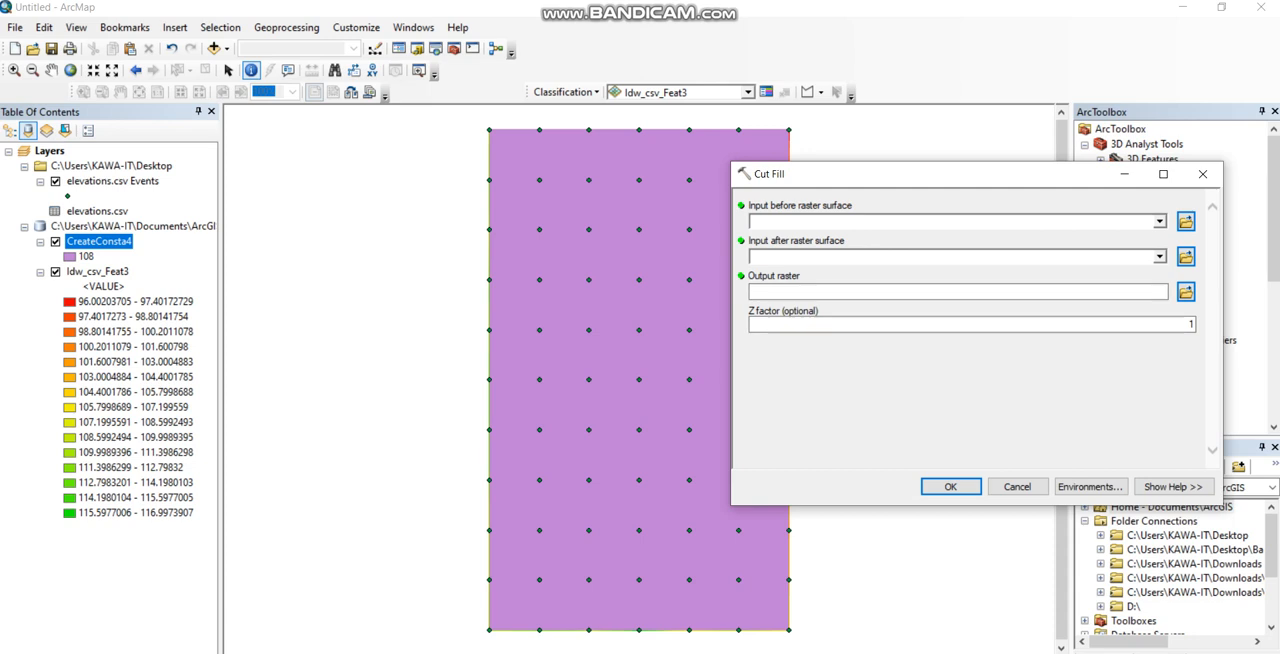
left_click(1158, 221)
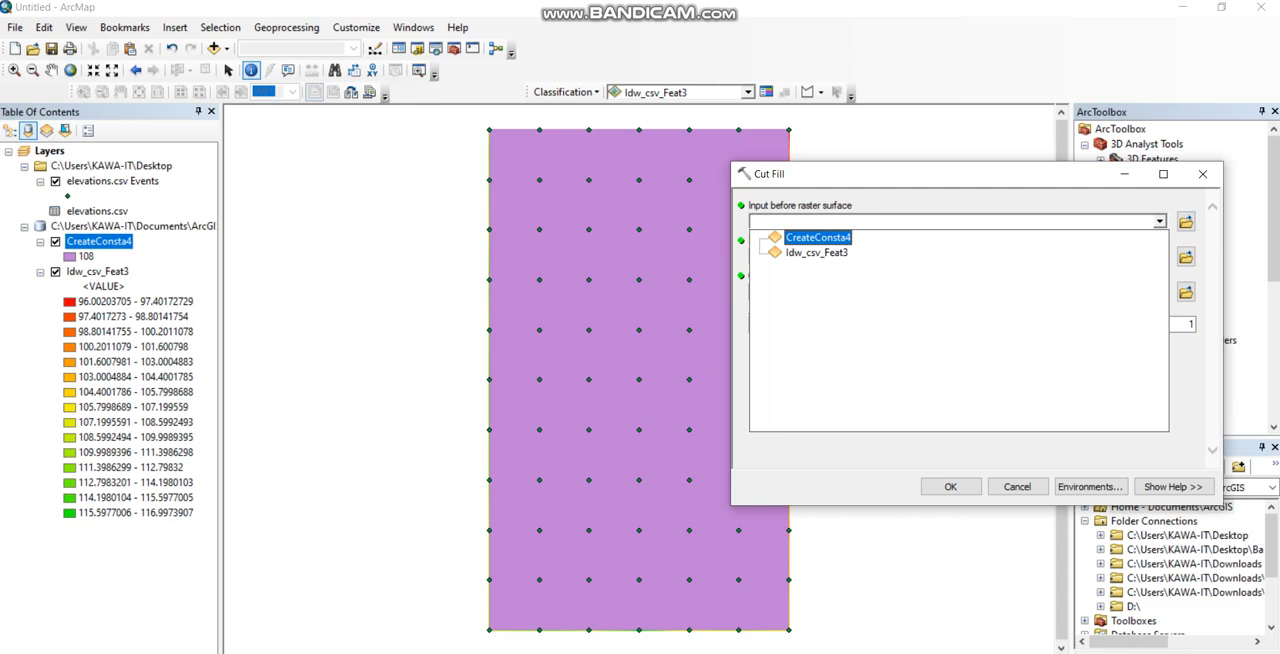
left_click(816, 252)
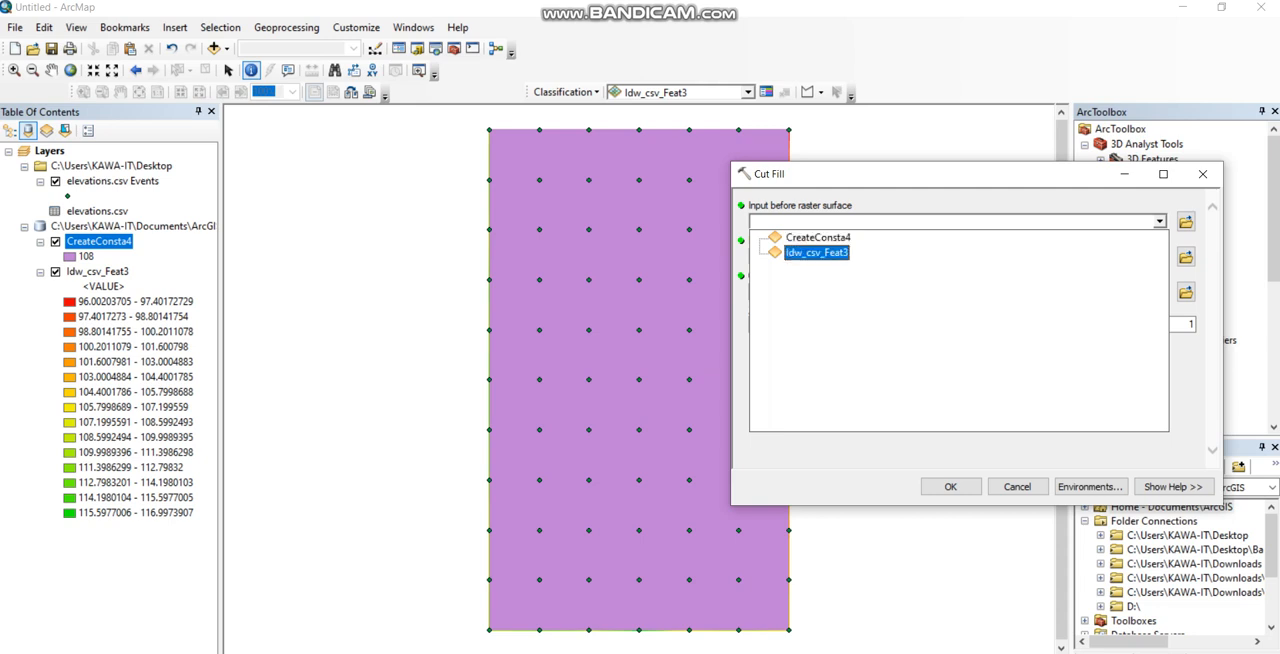
left_click(817, 252)
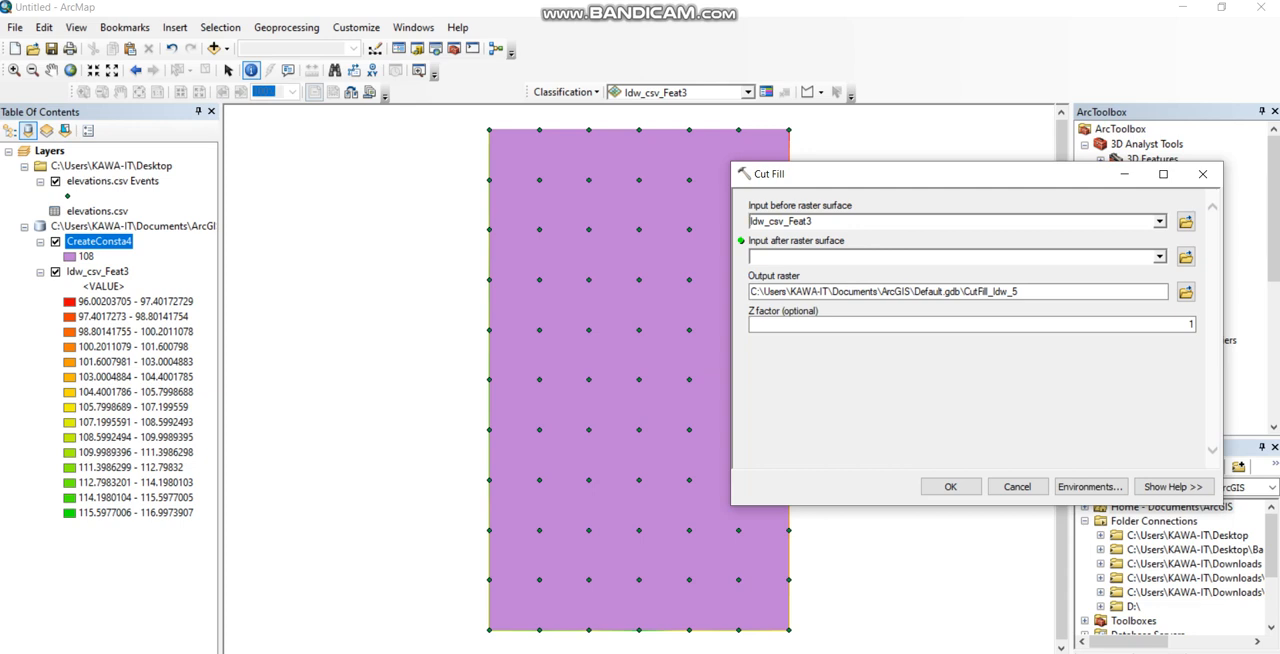
left_click(1159, 256)
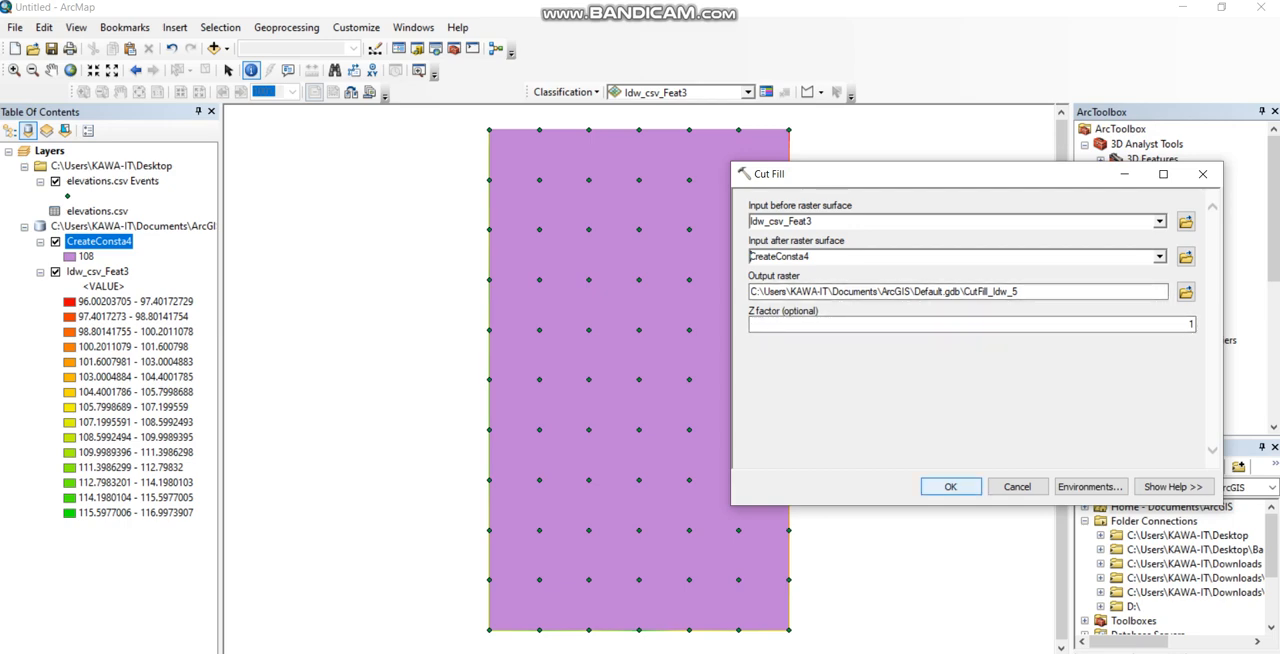
left_click(1016, 486)
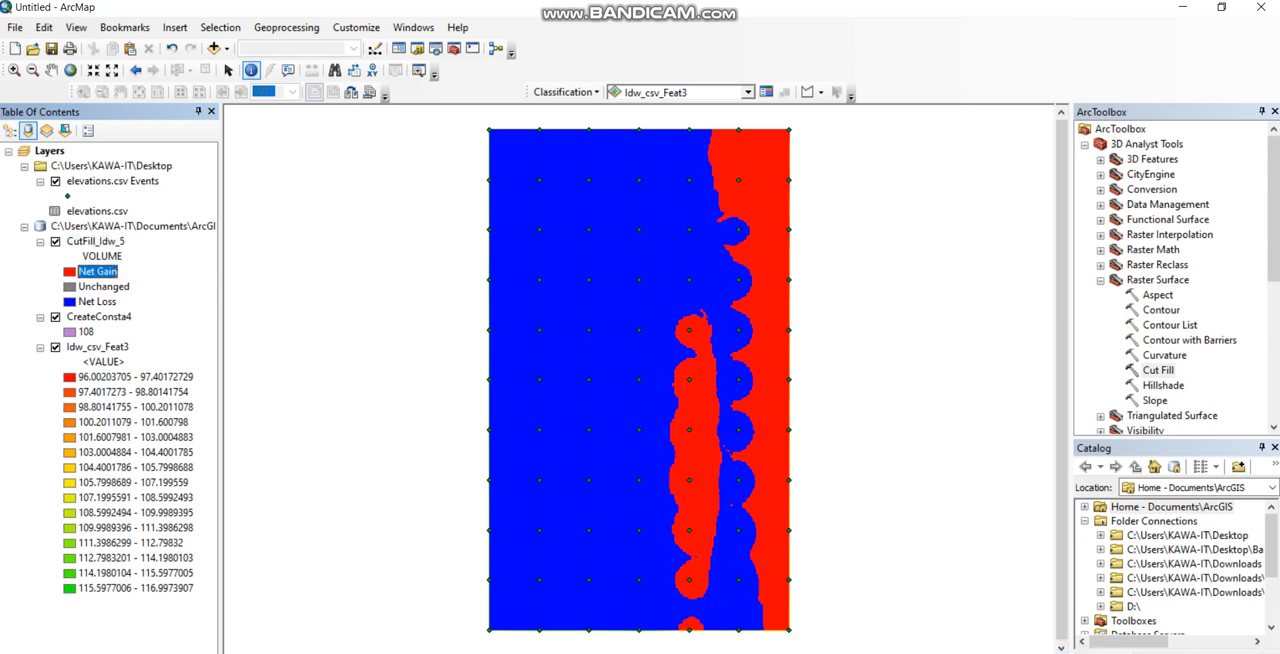
Review the Unchanged and Net Loss classes, then identify a blue zone's volume (-2888.22)
left_click(103, 286)
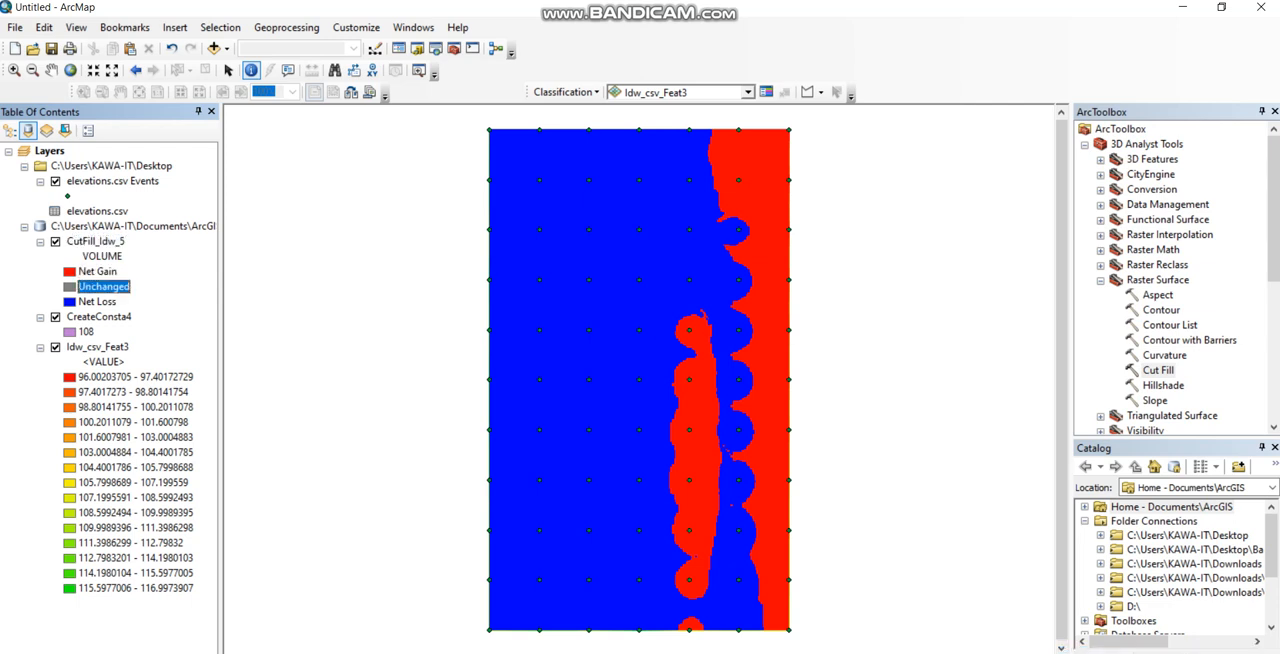
left_click(97, 301)
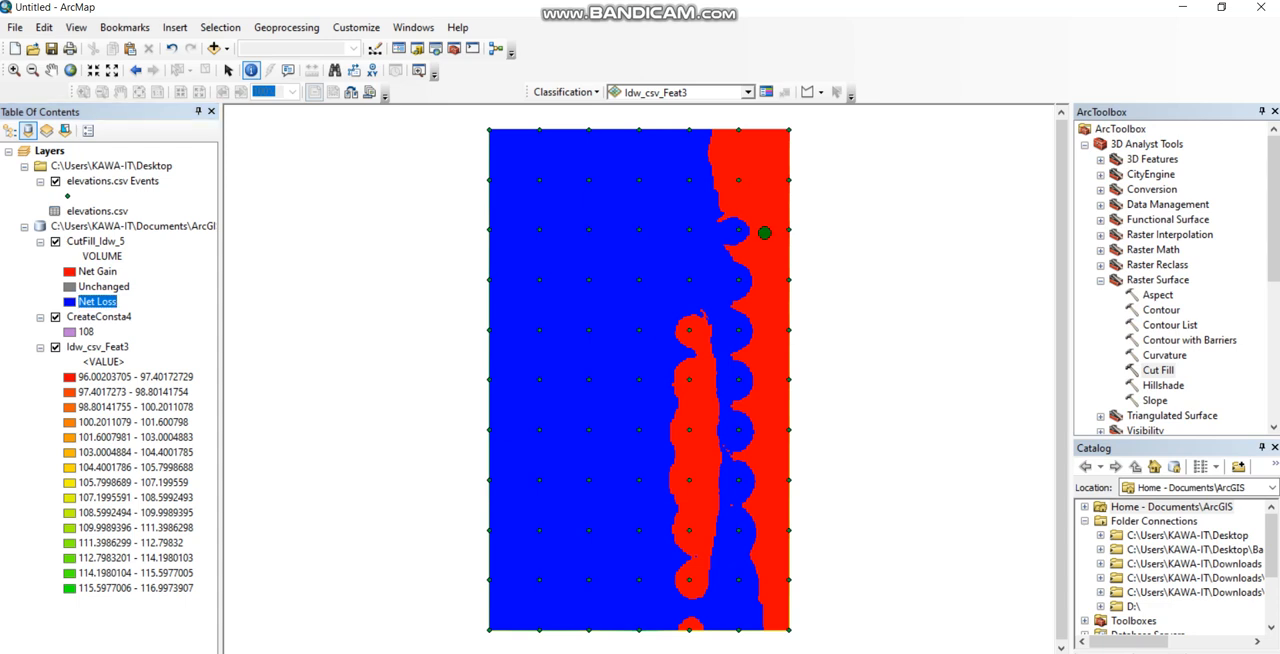
left_click(764, 233)
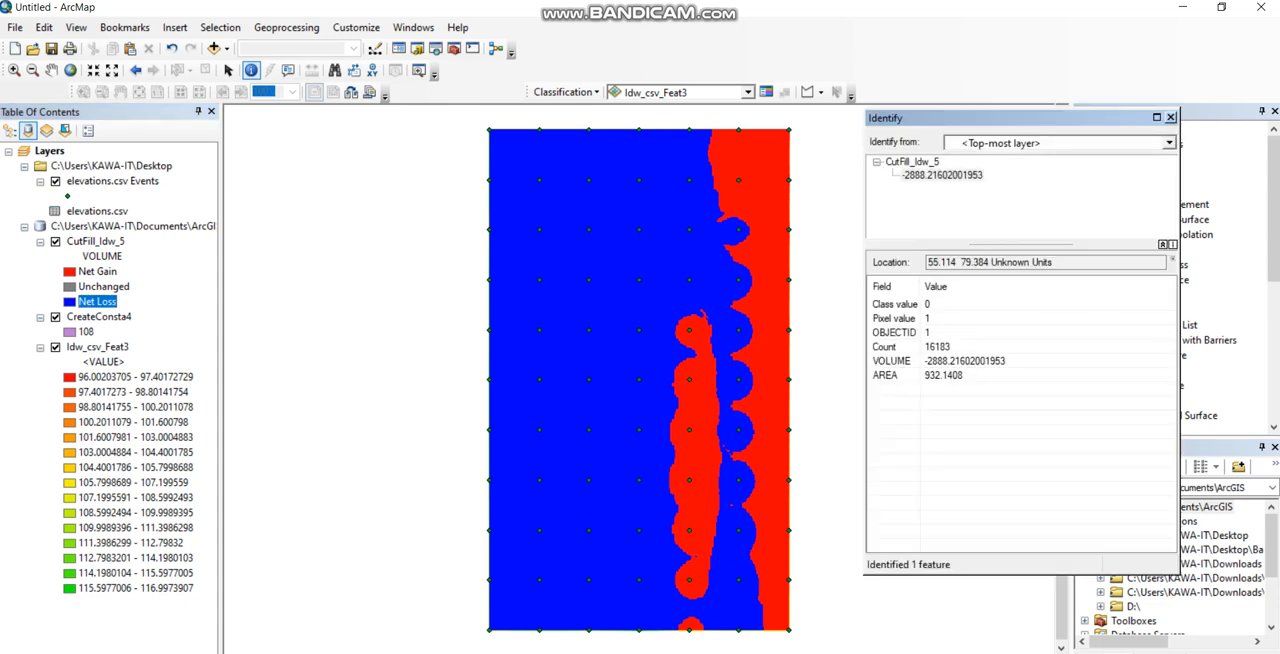